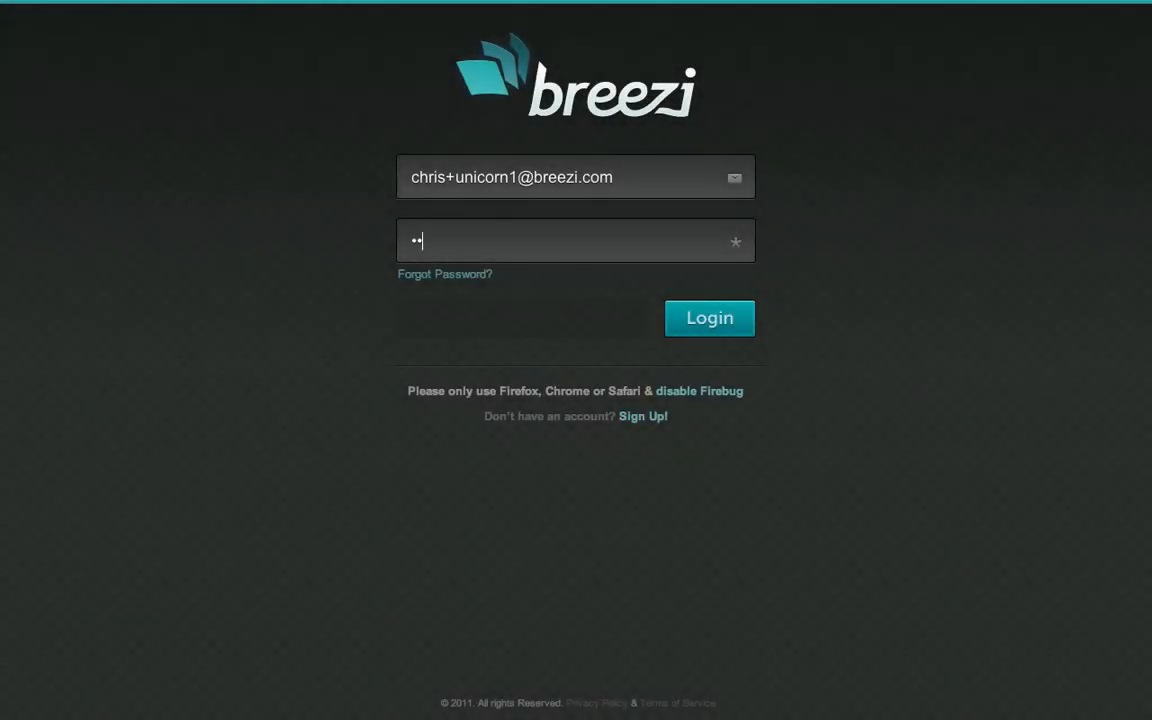
Log into Breezi and land in the site editor on the My Awesome Site starter page
{"action": "left_click", "coordinate": [708, 316]}
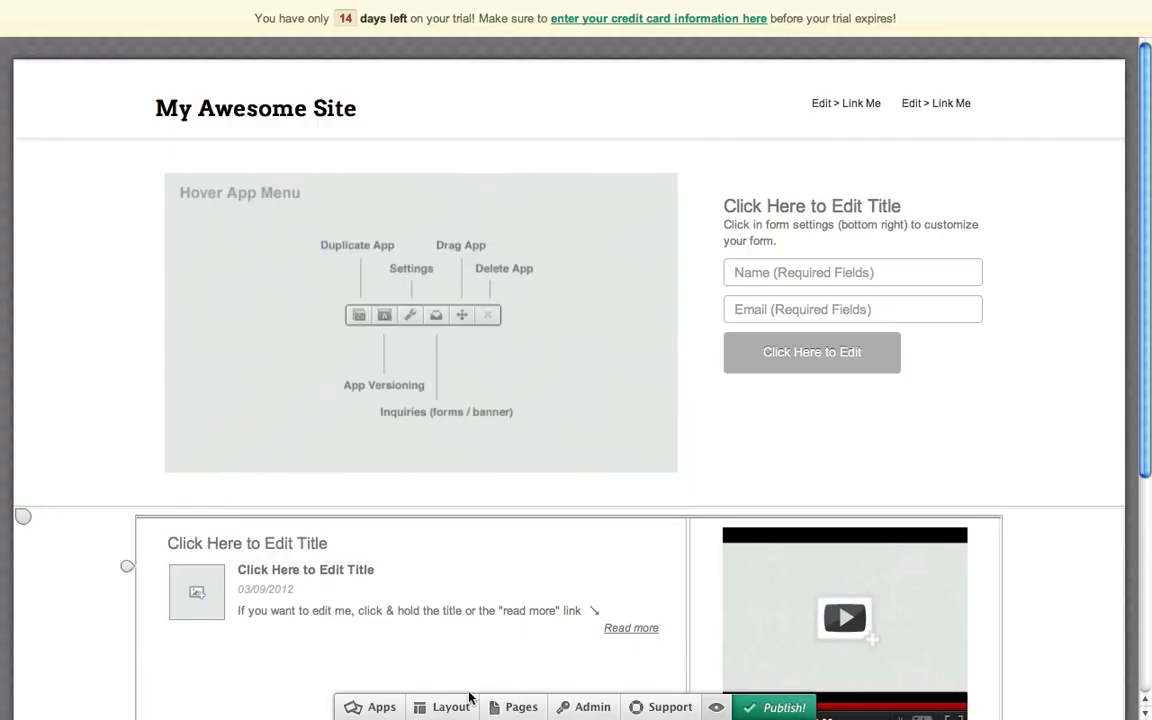
{"action": "left_click", "coordinate": [442, 708]}
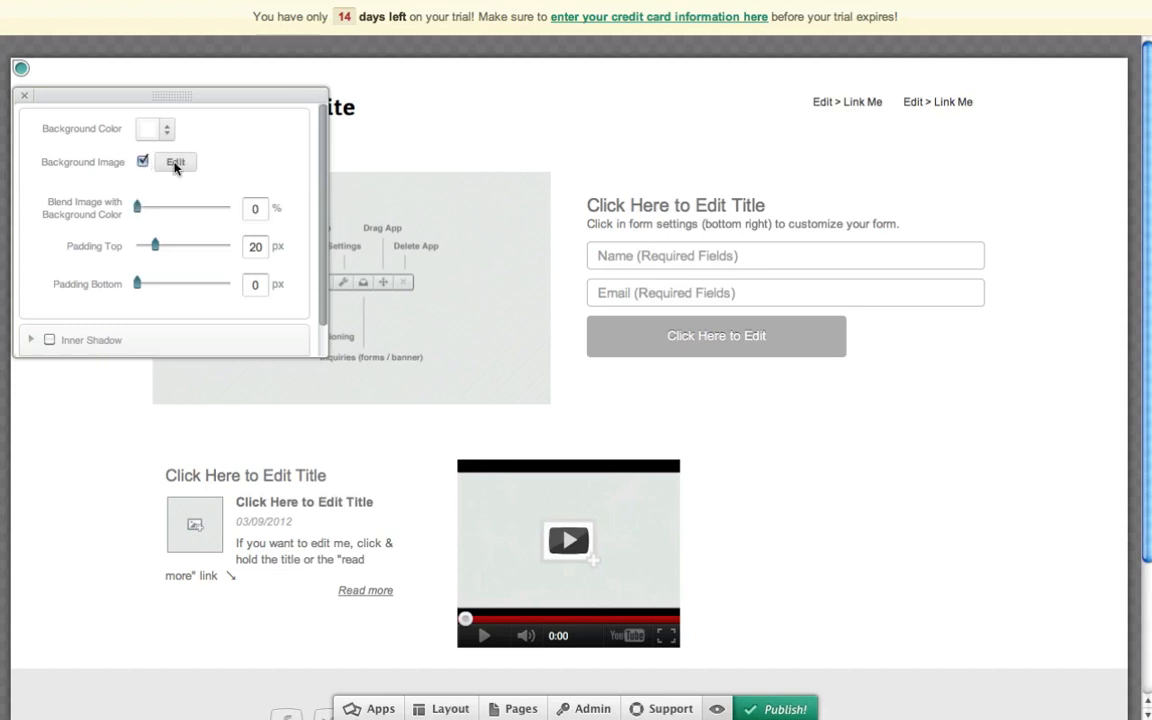
Turn off the header's background image and set its top and bottom padding to 25 px
{"action": "left_click", "coordinate": [176, 162]}
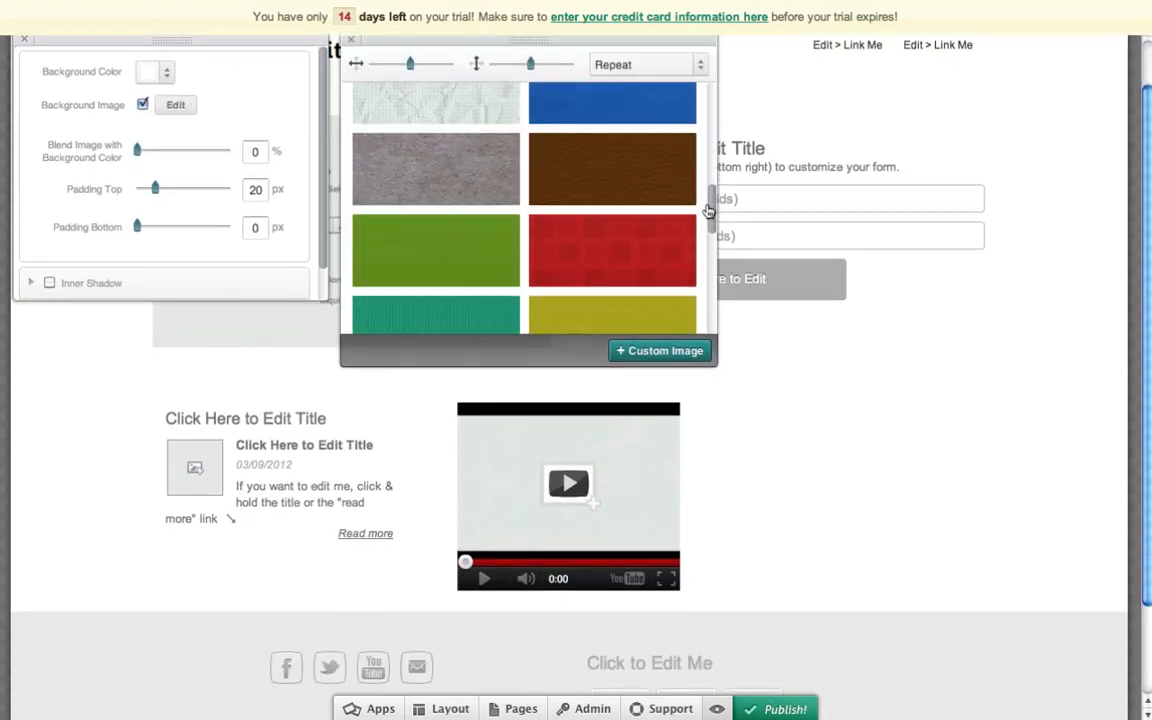
{"action": "left_click", "coordinate": [660, 350]}
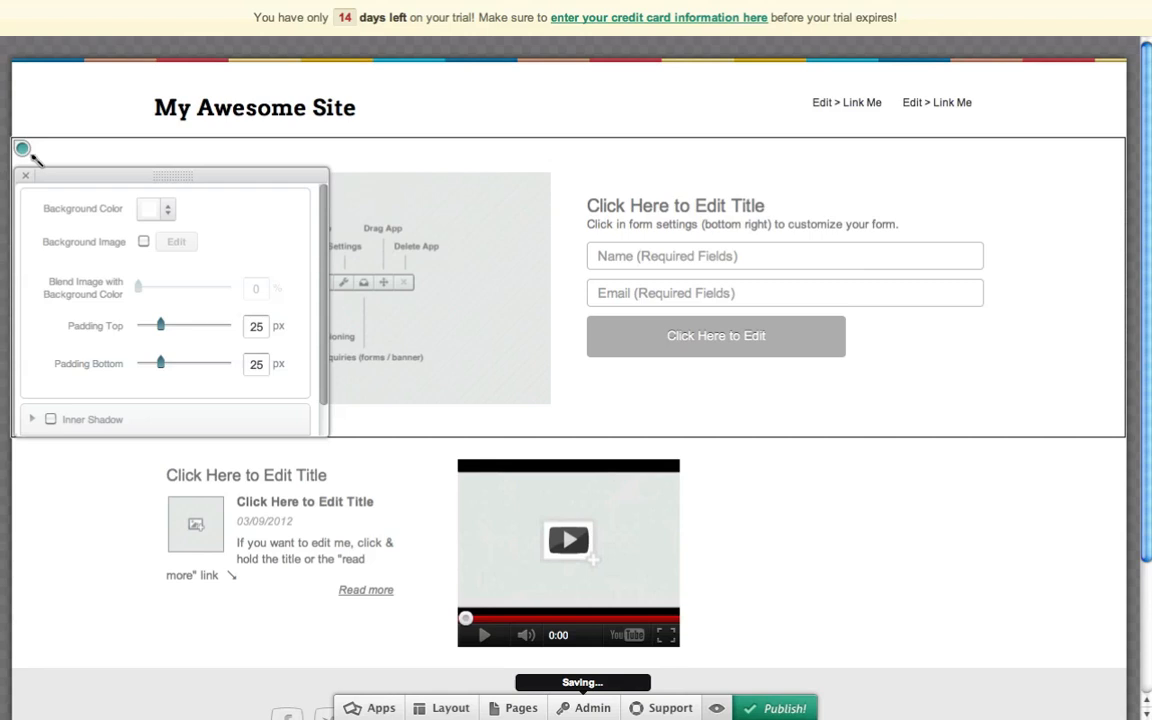
{"action": "left_click", "coordinate": [144, 240]}
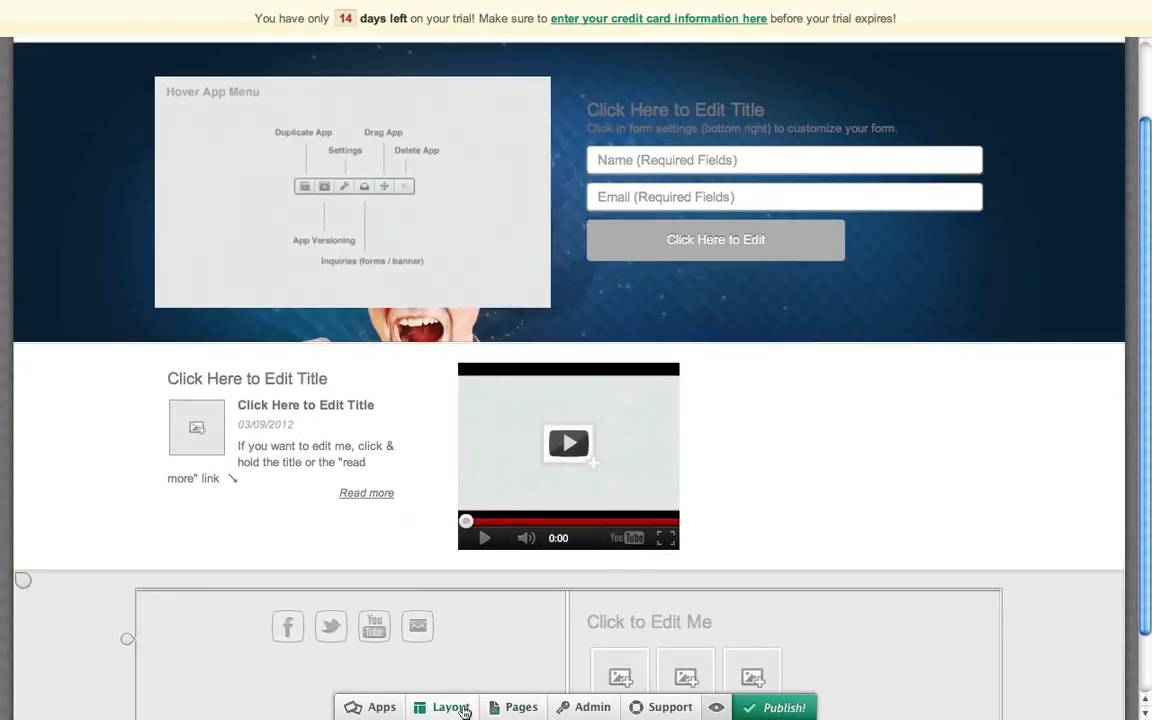
Browse down through the Apps list of blocks that can be added to the page
{"action": "left_click", "coordinate": [380, 708]}
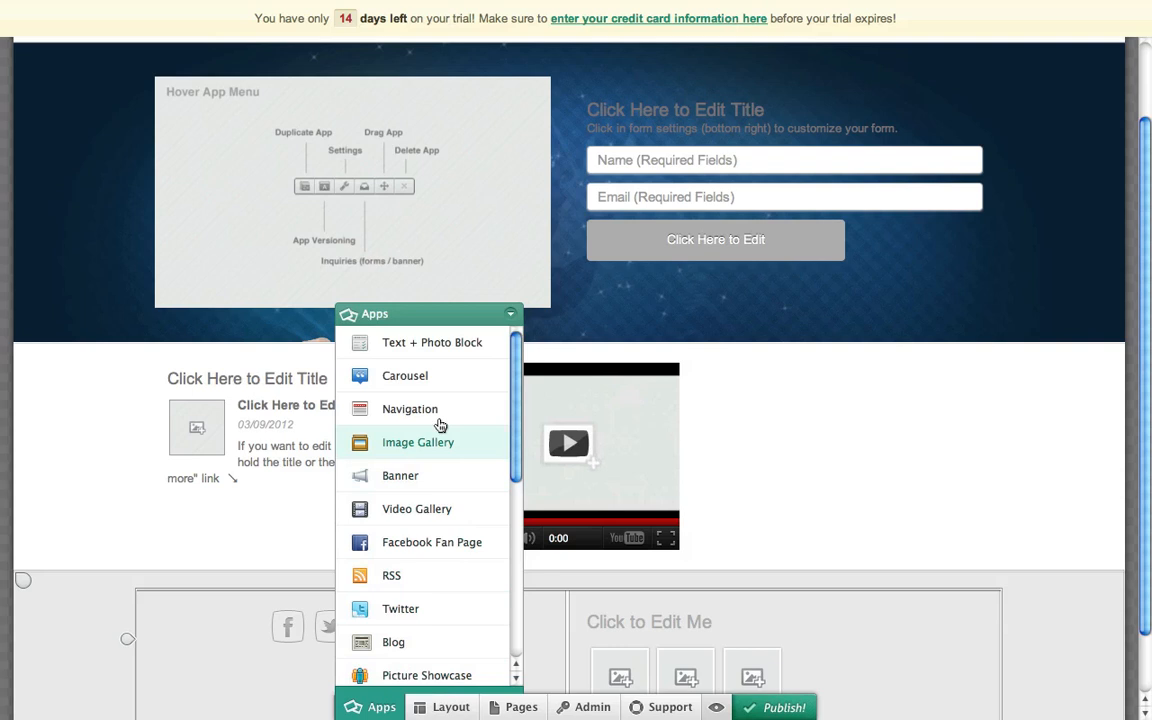
{"action": "scroll", "scroll_direction": "down", "scroll_amount": 3}
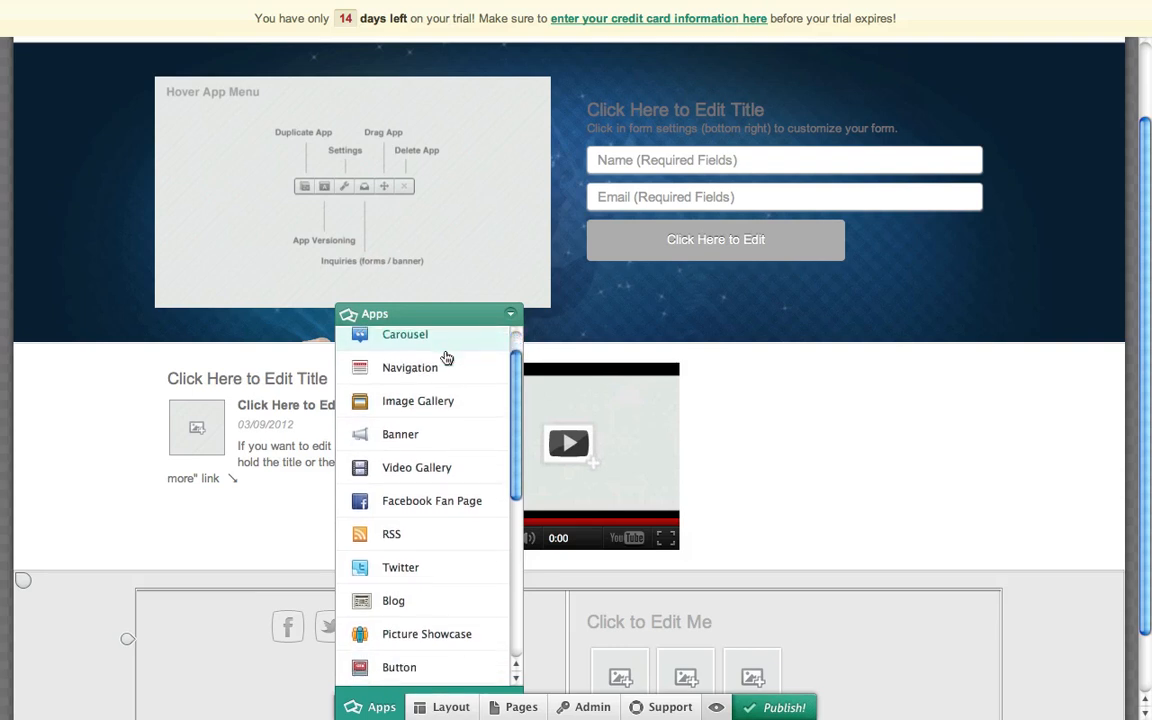
{"action": "scroll", "scroll_direction": "down", "scroll_amount": 3}
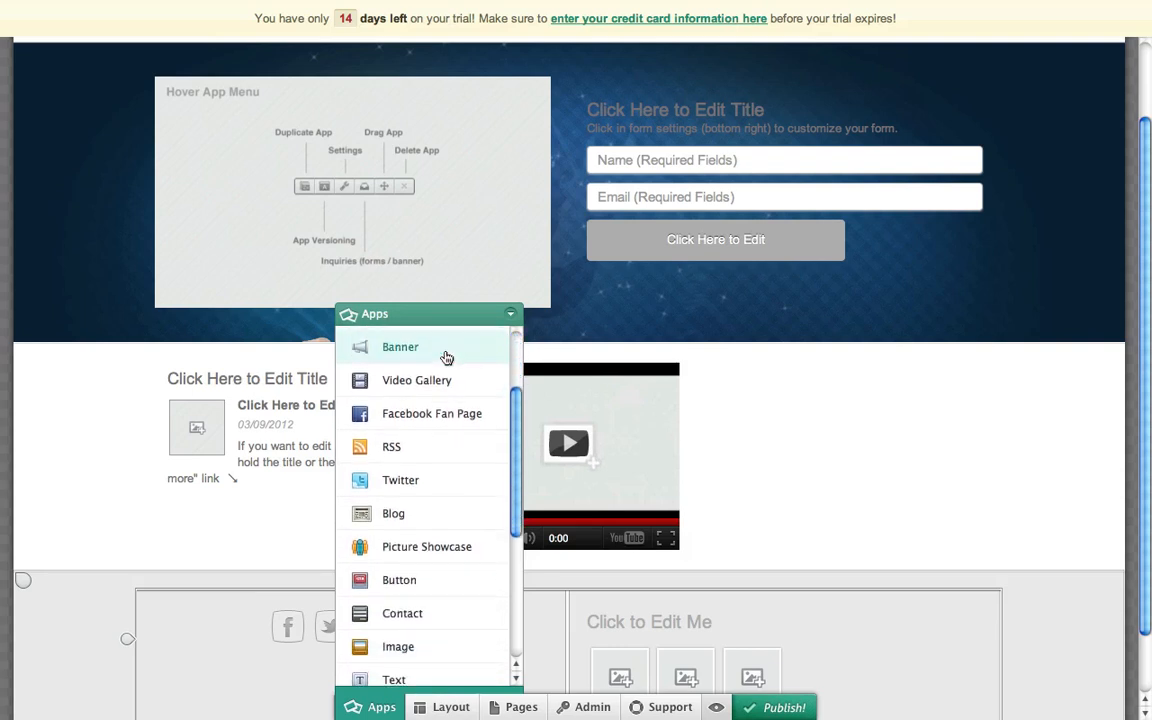
{"action": "scroll", "scroll_direction": "down", "scroll_amount": 3}
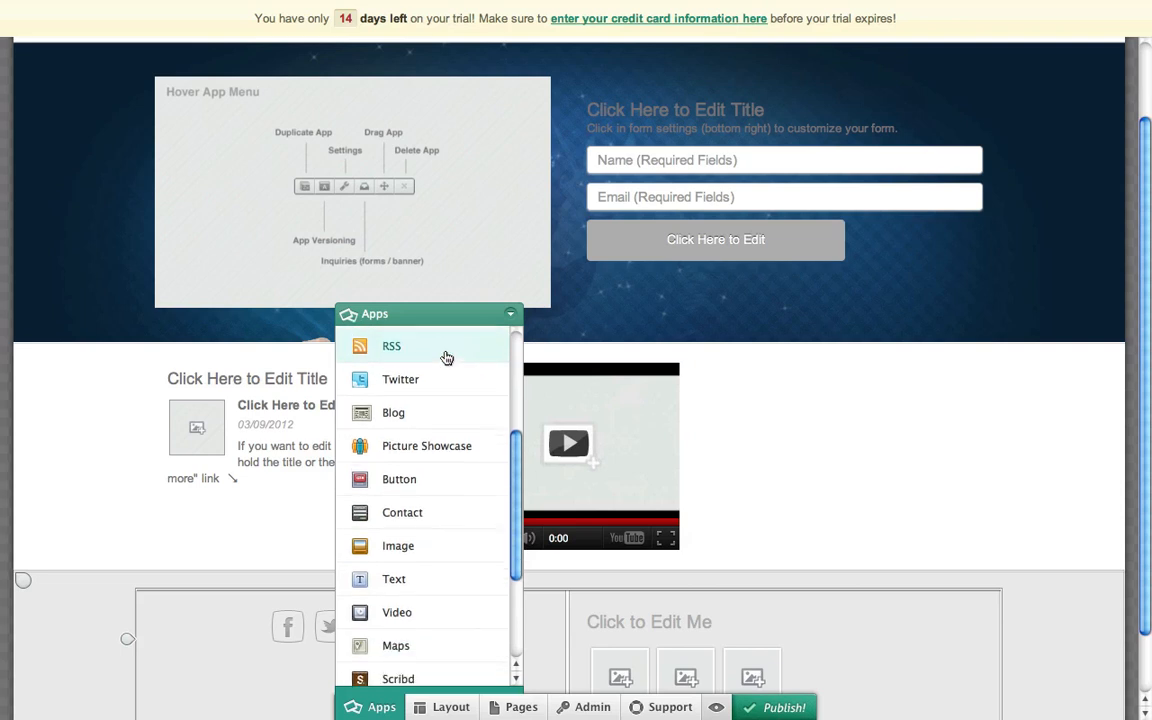
{"action": "scroll", "scroll_direction": "down", "scroll_amount": 3}
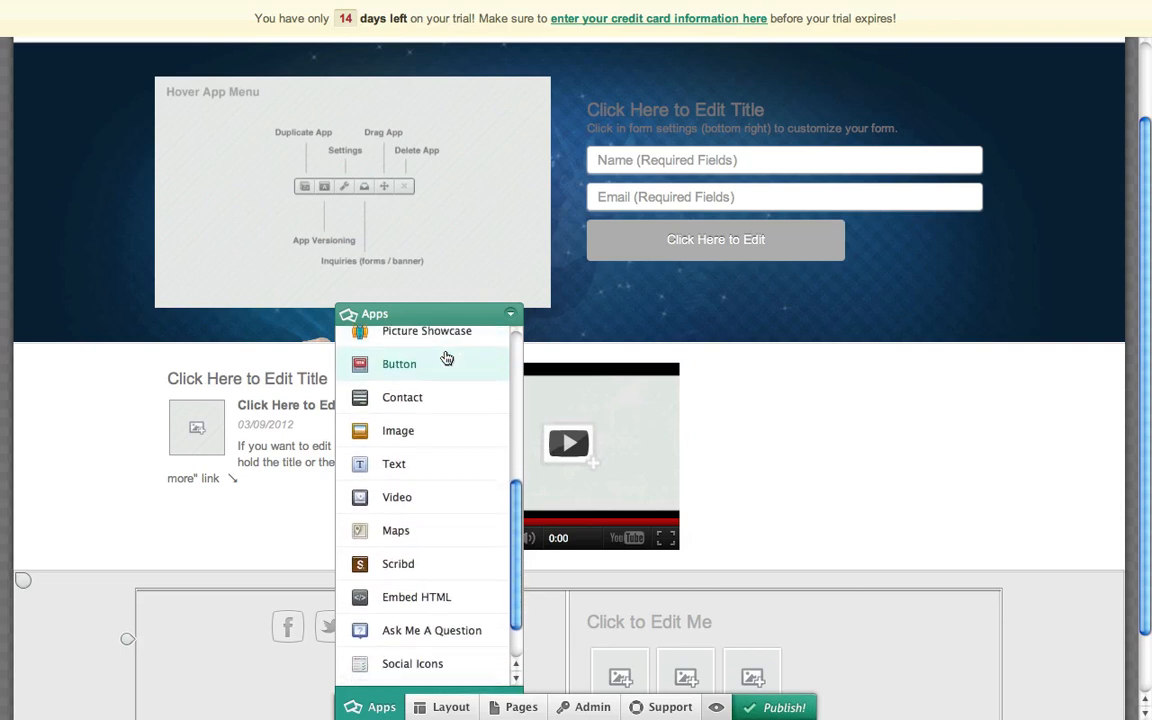
{"action": "scroll", "scroll_direction": "down", "scroll_amount": 3}
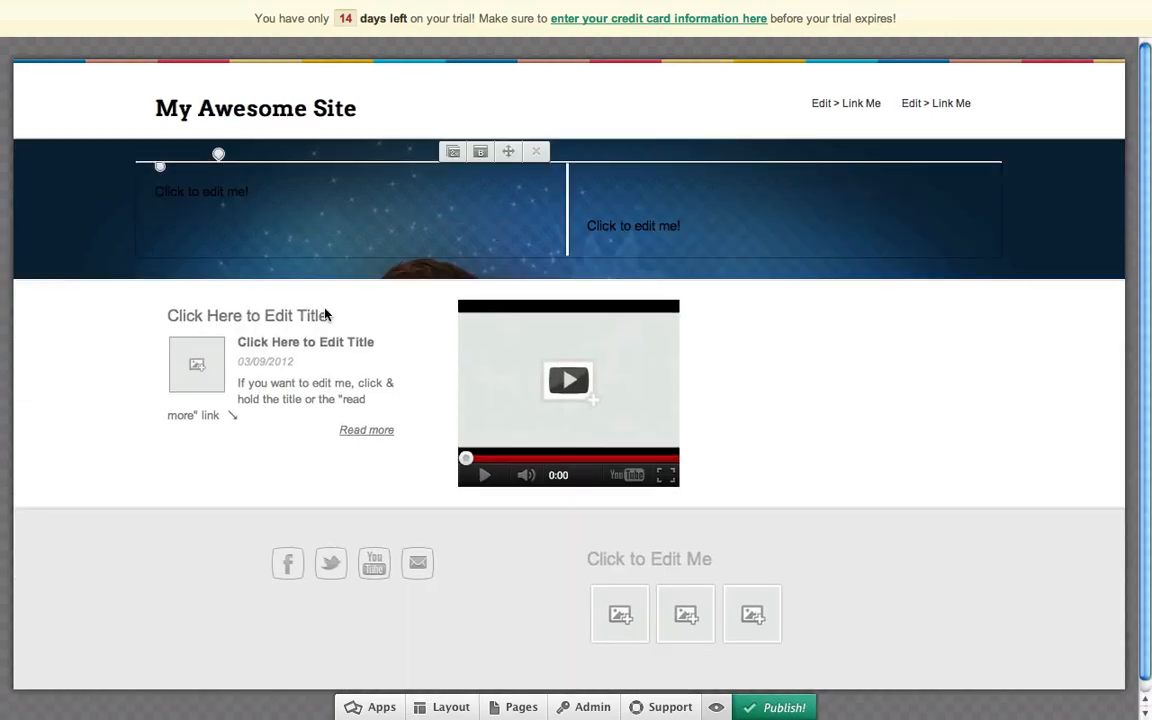
Upload the Unicorn Meat images from My Computer into the banner and set its text in Droid Serif
{"action": "left_click", "coordinate": [380, 708]}
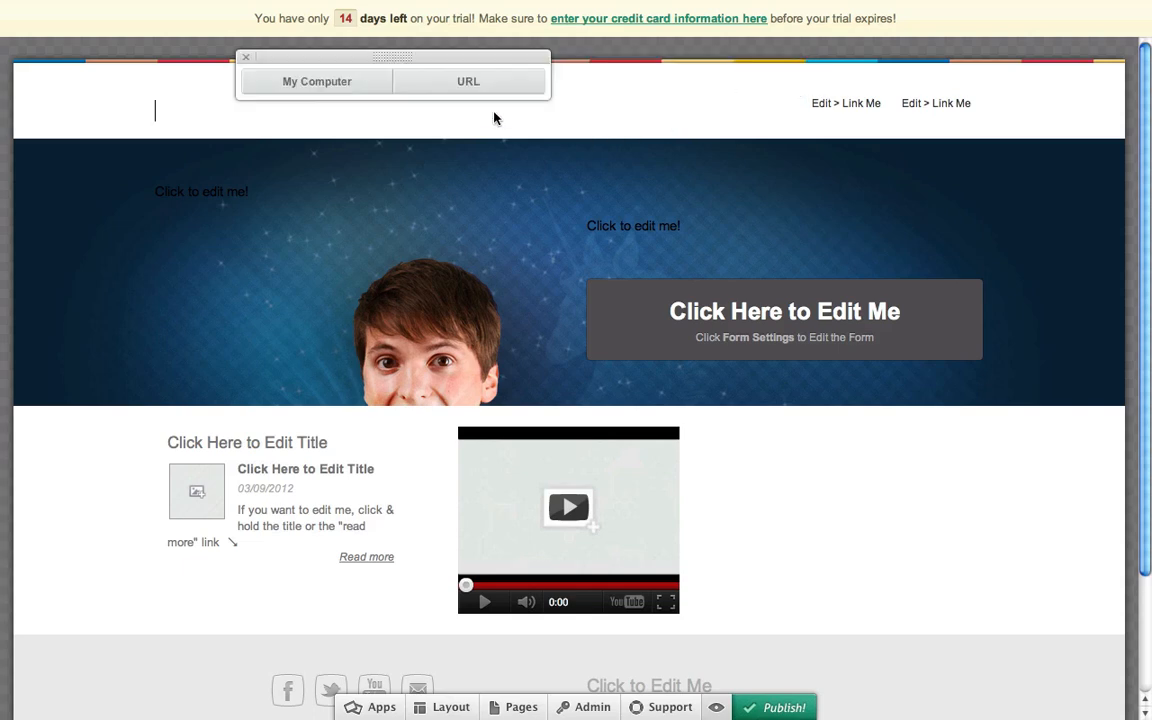
{"action": "left_click", "coordinate": [316, 80]}
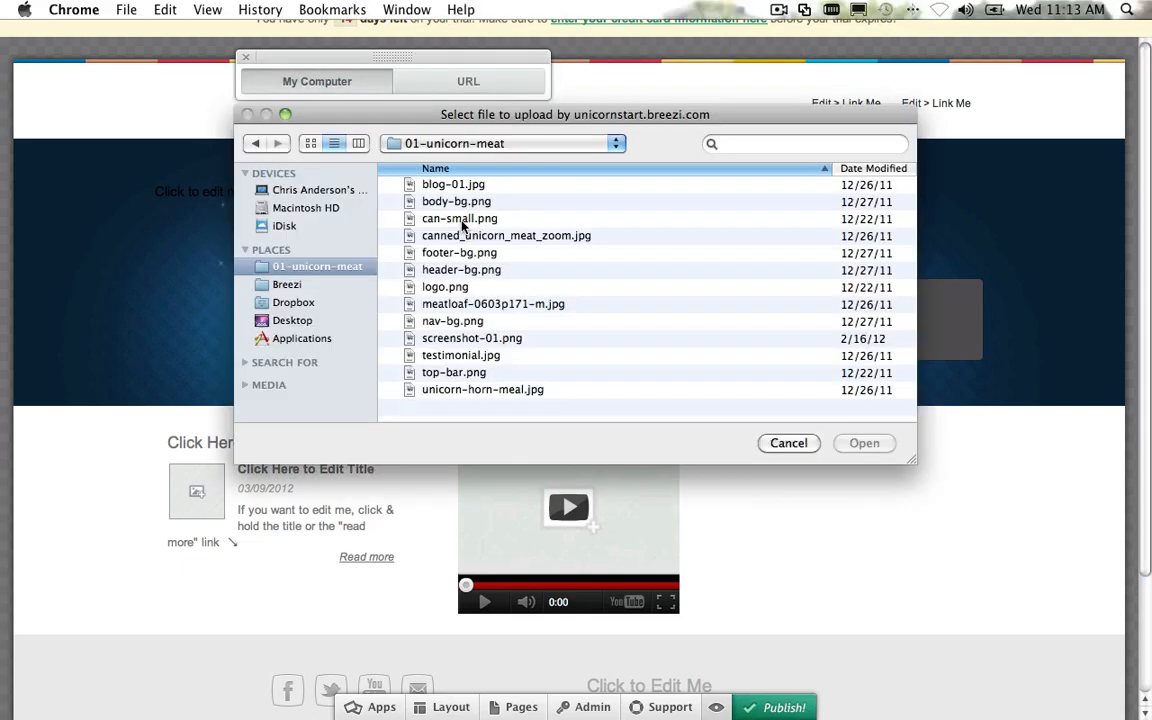
{"action": "left_click", "coordinate": [788, 444]}
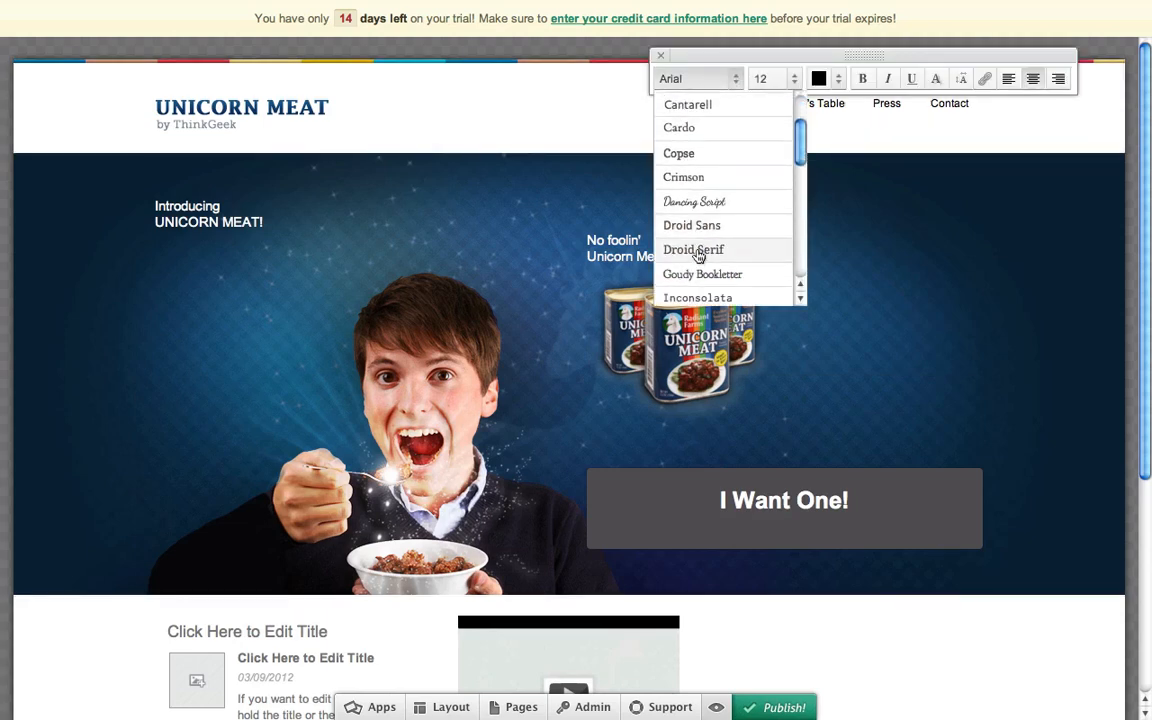
{"action": "left_click", "coordinate": [694, 248]}
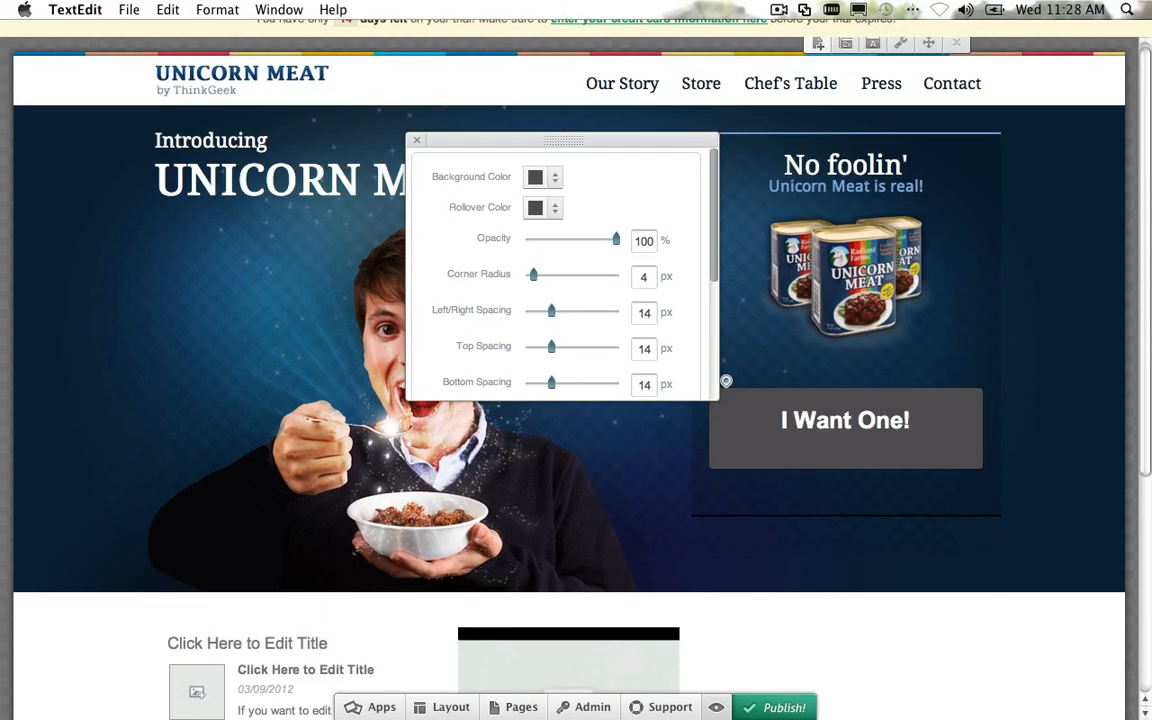
Give the I Want One! button a light blue background and 90% width
{"action": "left_click", "coordinate": [536, 176]}
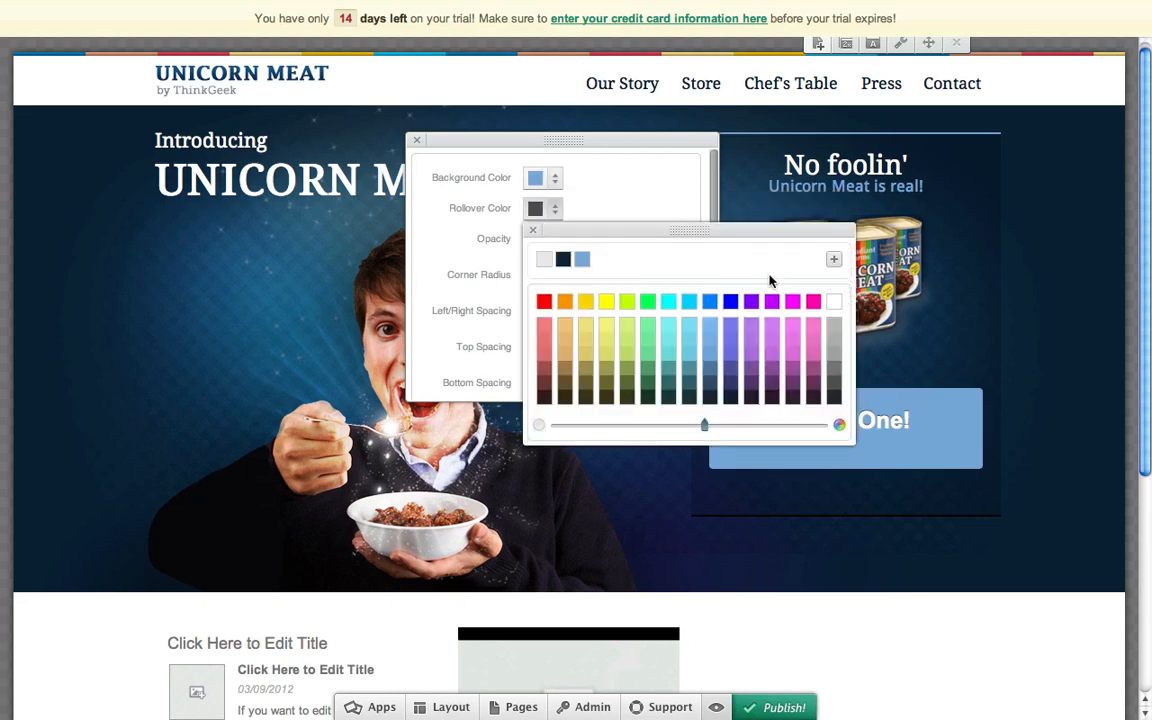
{"action": "left_click", "coordinate": [532, 230]}
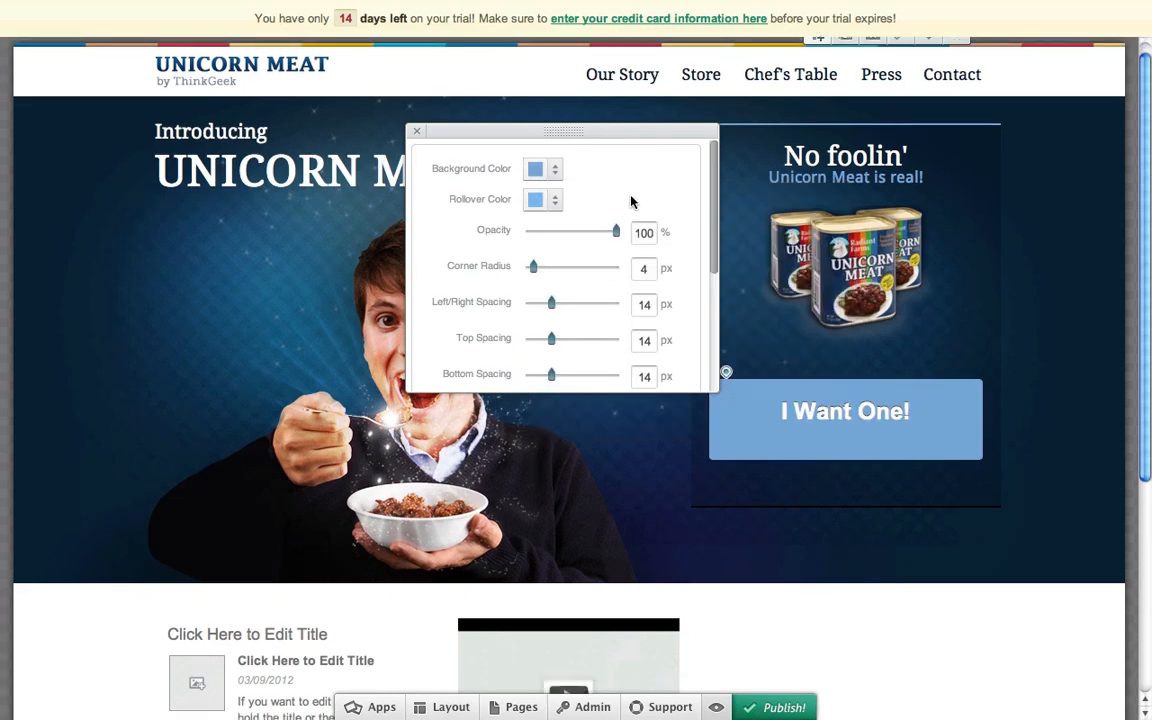
{"action": "left_click_drag", "start_coordinate": [552, 302], "coordinate": [560, 302]}
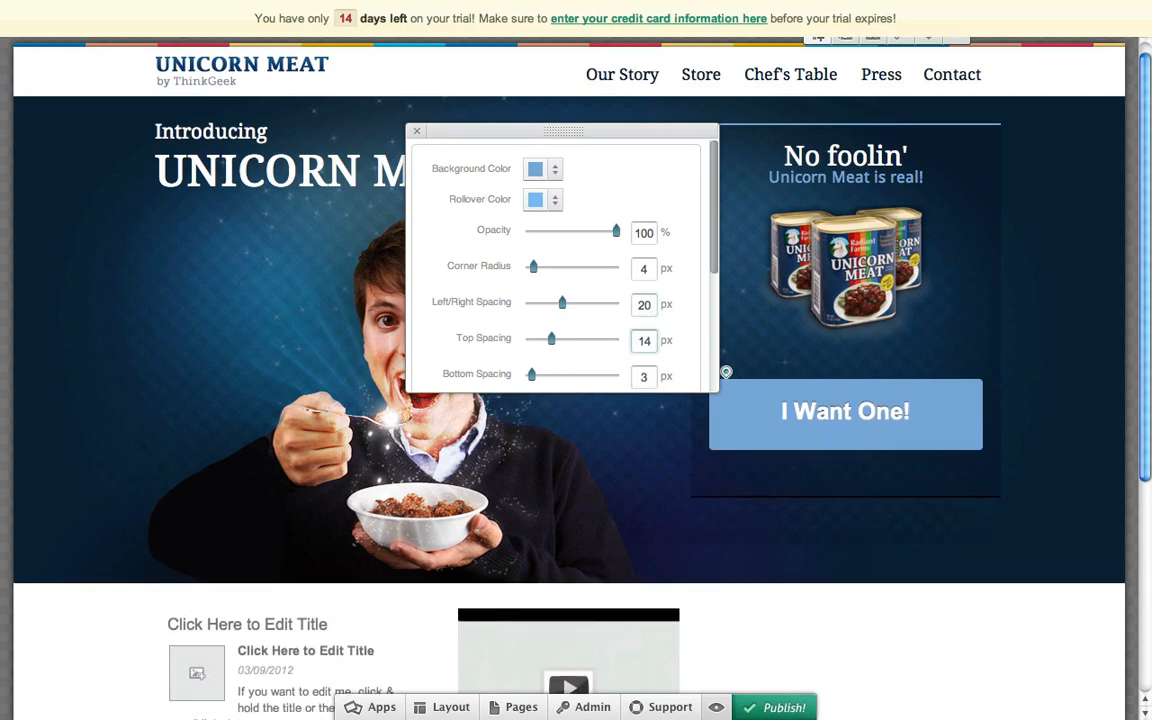
Add borders, a medium gradient and a drop shadow to the button, then close its settings
{"action": "scroll", "scroll_direction": "down", "scroll_amount": 3}
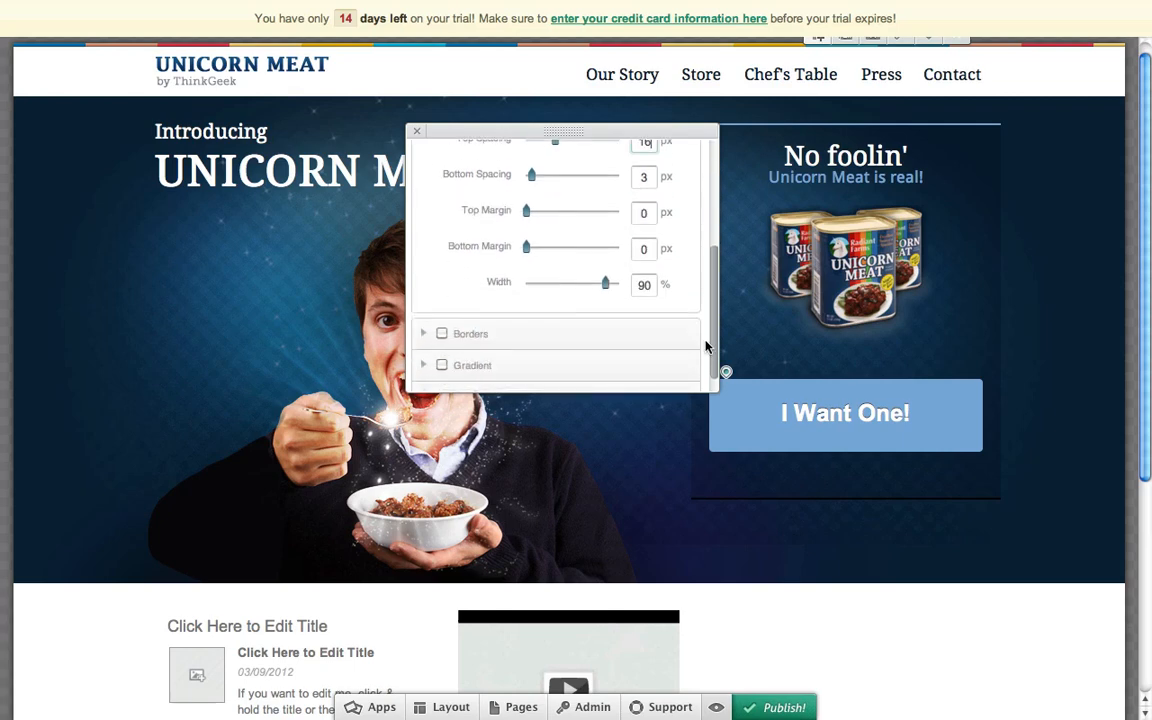
{"action": "scroll", "scroll_direction": "down", "scroll_amount": 3}
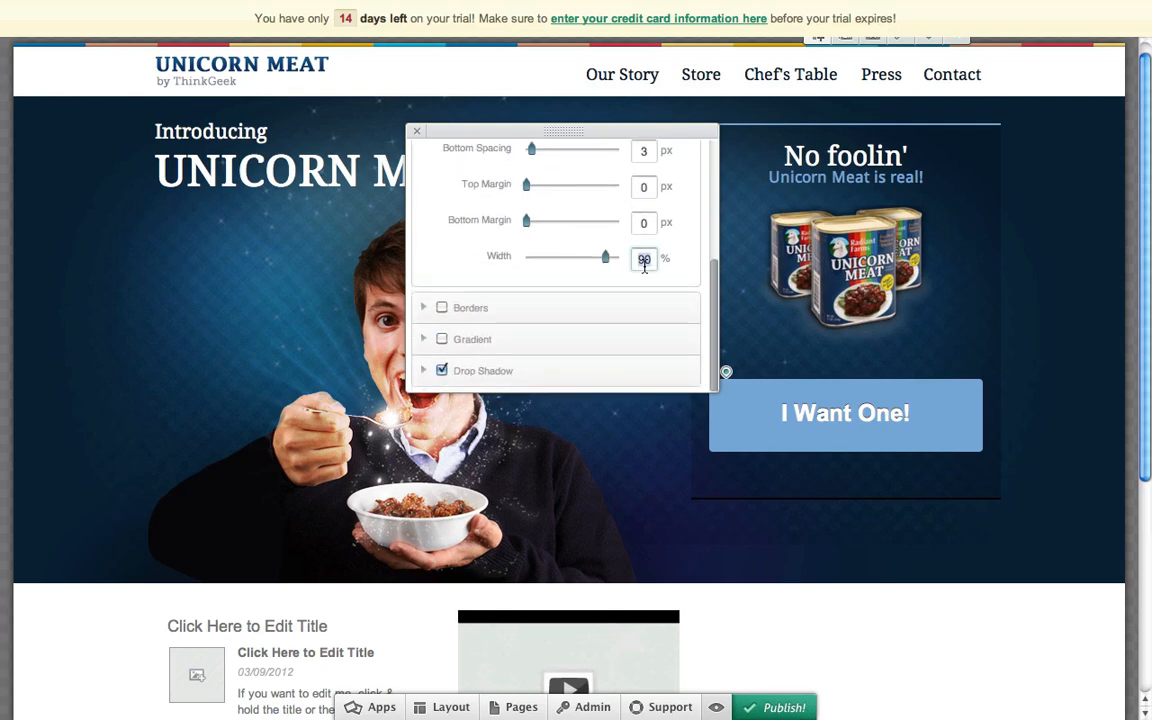
{"action": "left_click", "coordinate": [442, 308]}
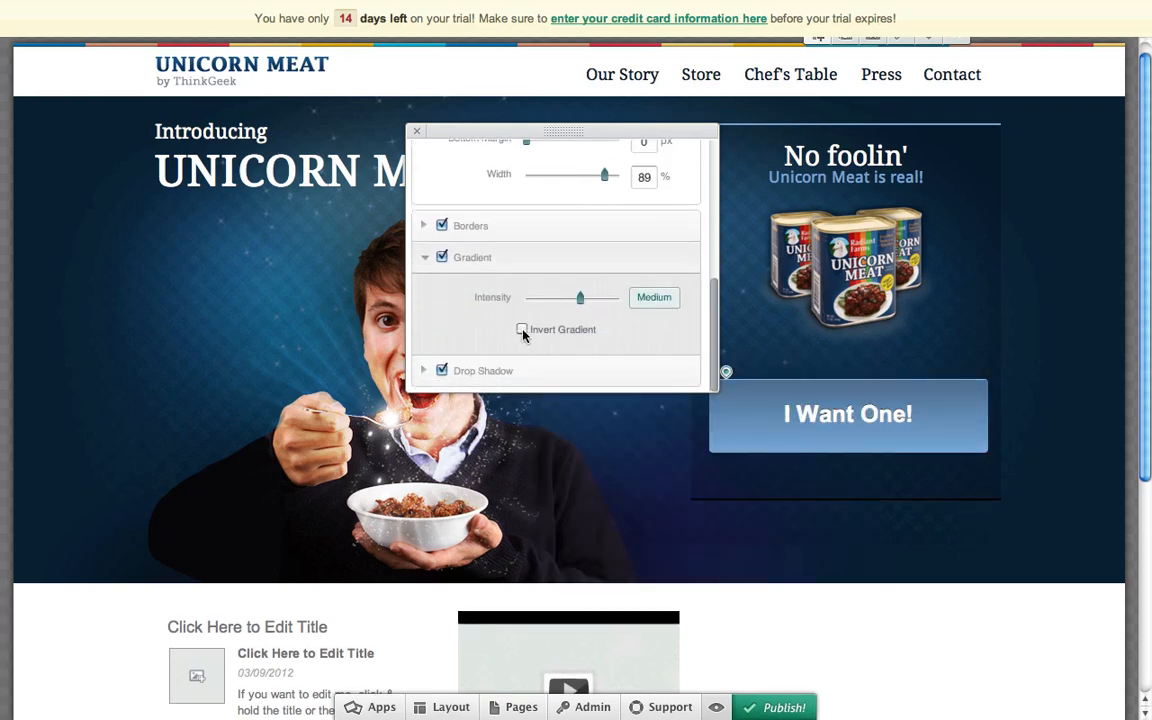
{"action": "left_click", "coordinate": [416, 132]}
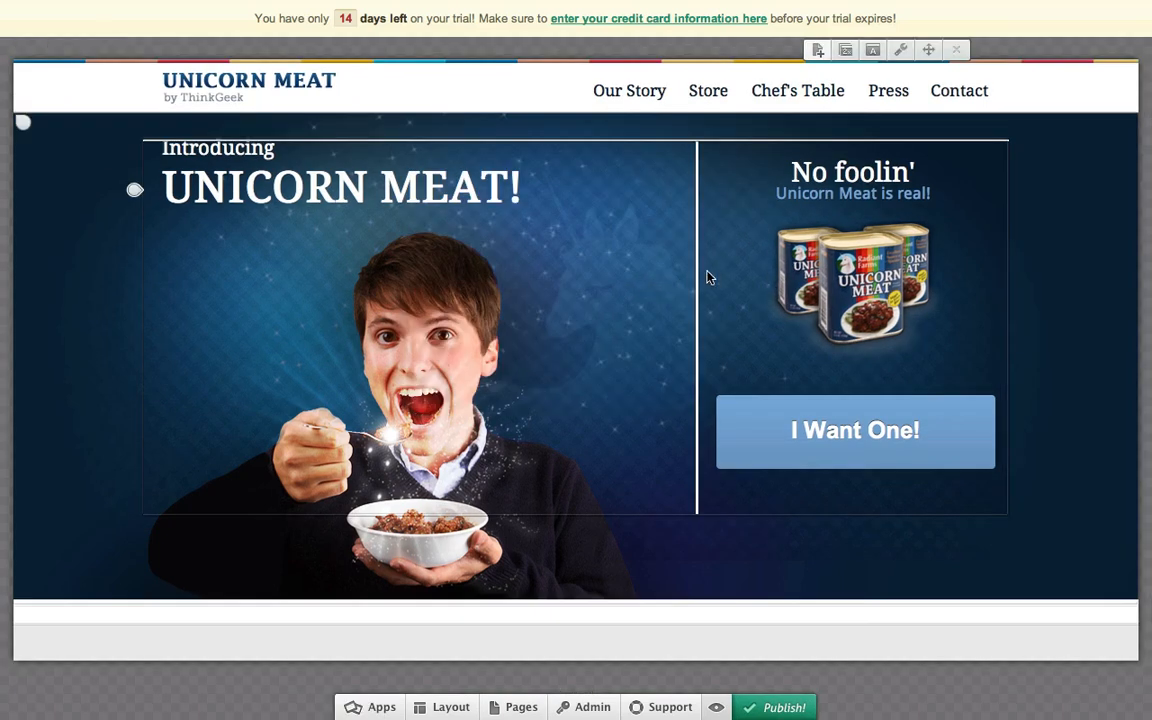
Set the hero headline's line height to 30 px and give the button label a new font
{"action": "double_click", "coordinate": [852, 172]}
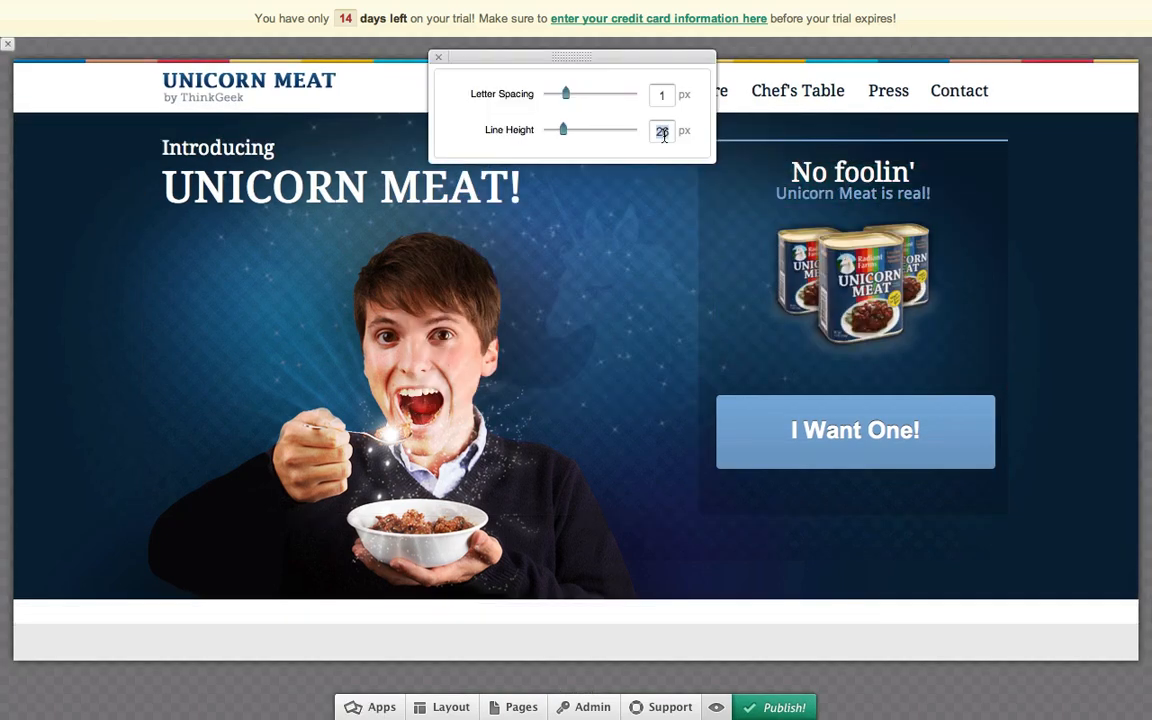
{"action": "type", "text": "30"}
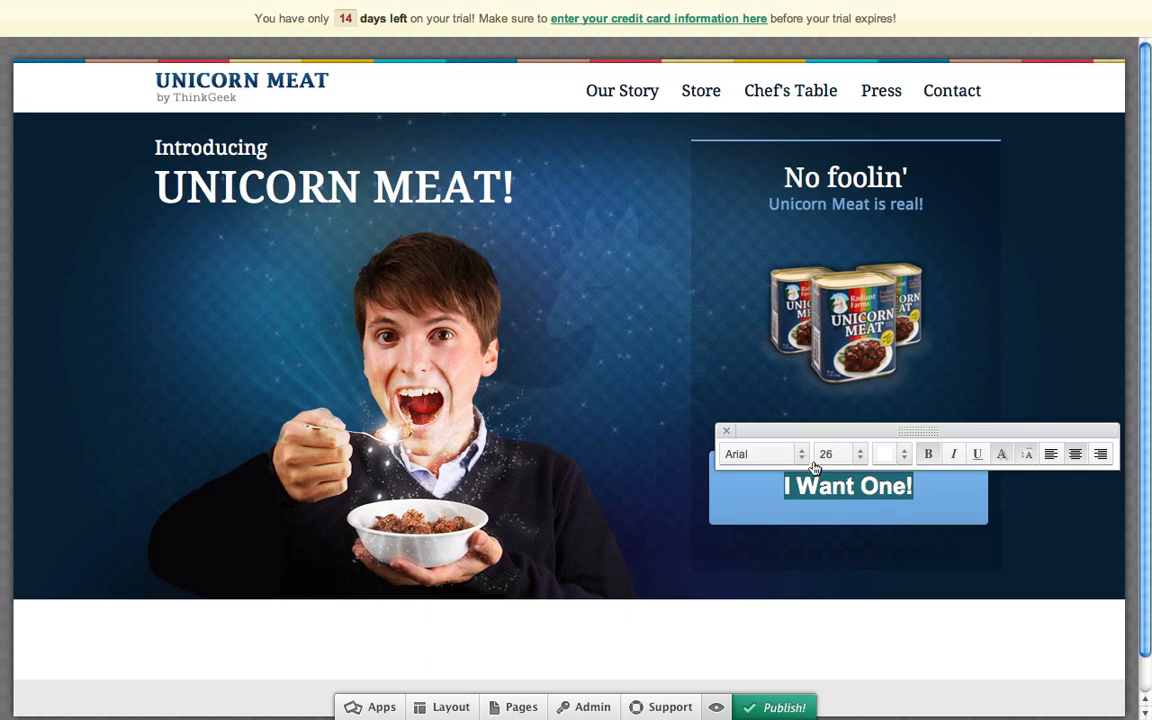
{"action": "left_click", "coordinate": [762, 452]}
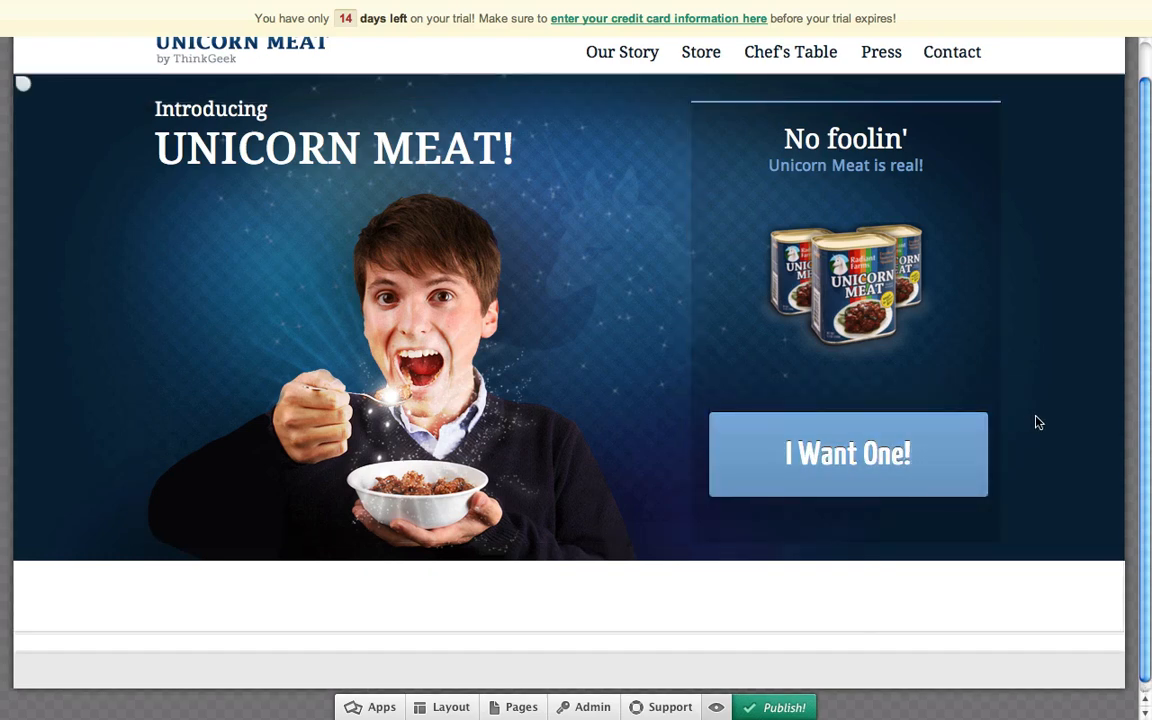
Preview the page as visitors see it, then return to the Apps list
{"action": "left_click", "coordinate": [716, 708]}
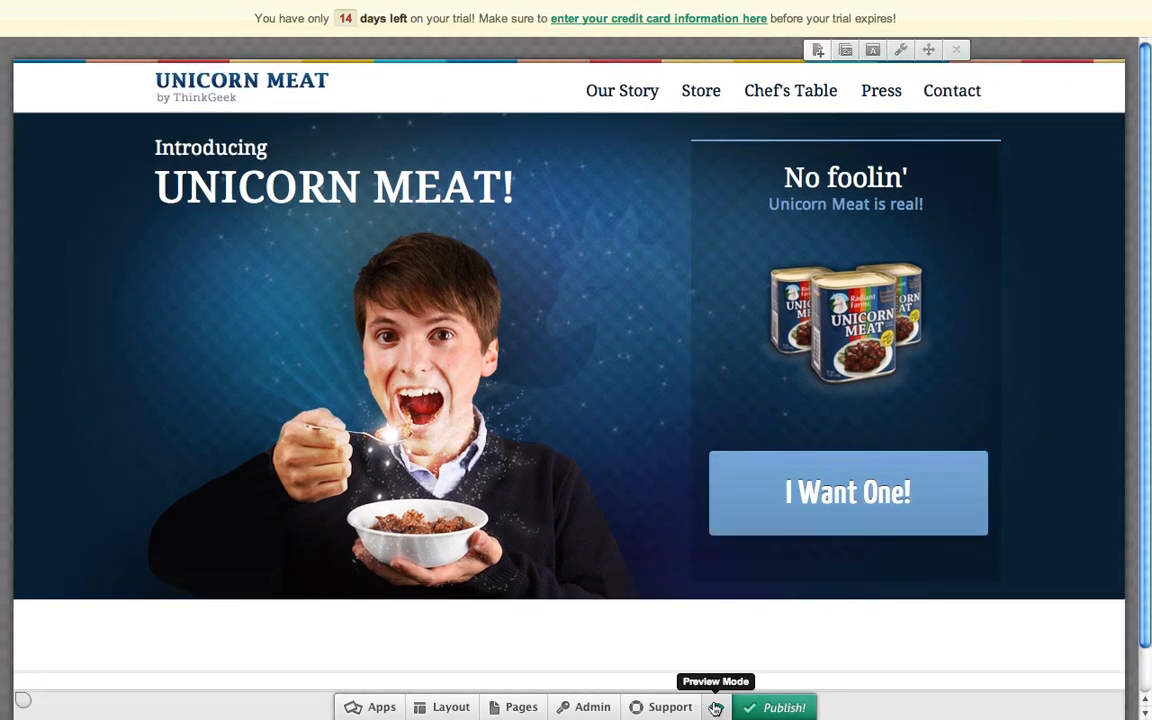
{"action": "scroll", "scroll_direction": "down", "scroll_amount": 3}
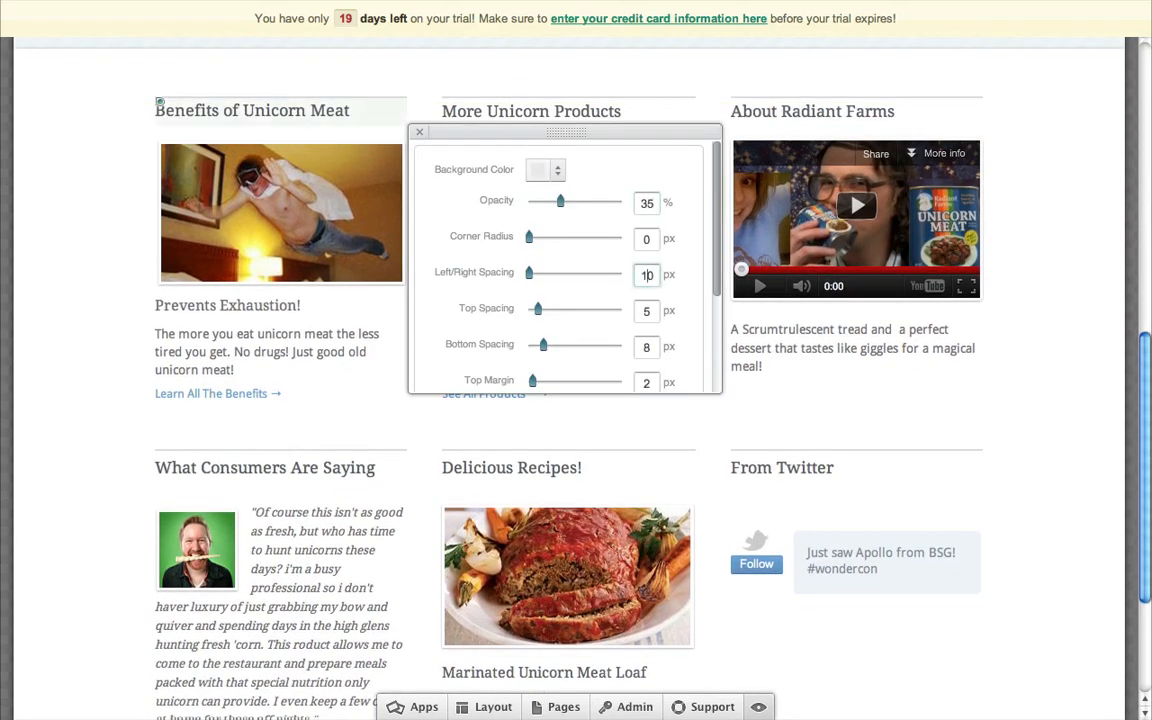
{"action": "left_click", "coordinate": [424, 708]}
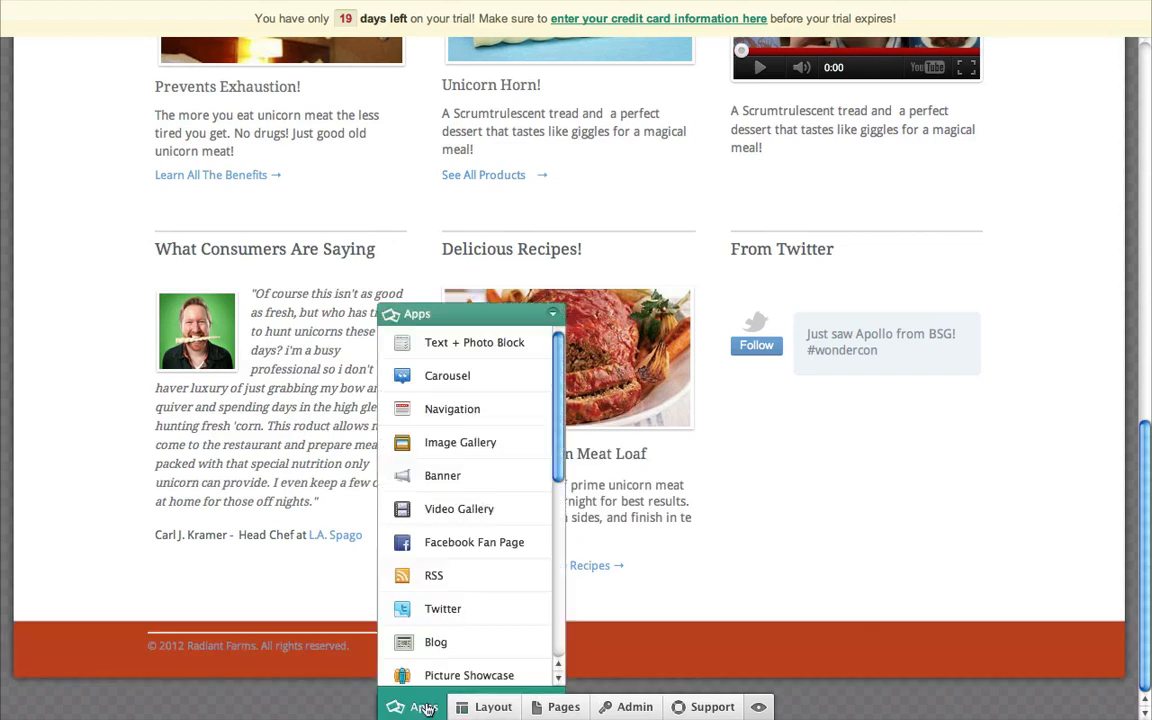
{"action": "left_click", "coordinate": [460, 442]}
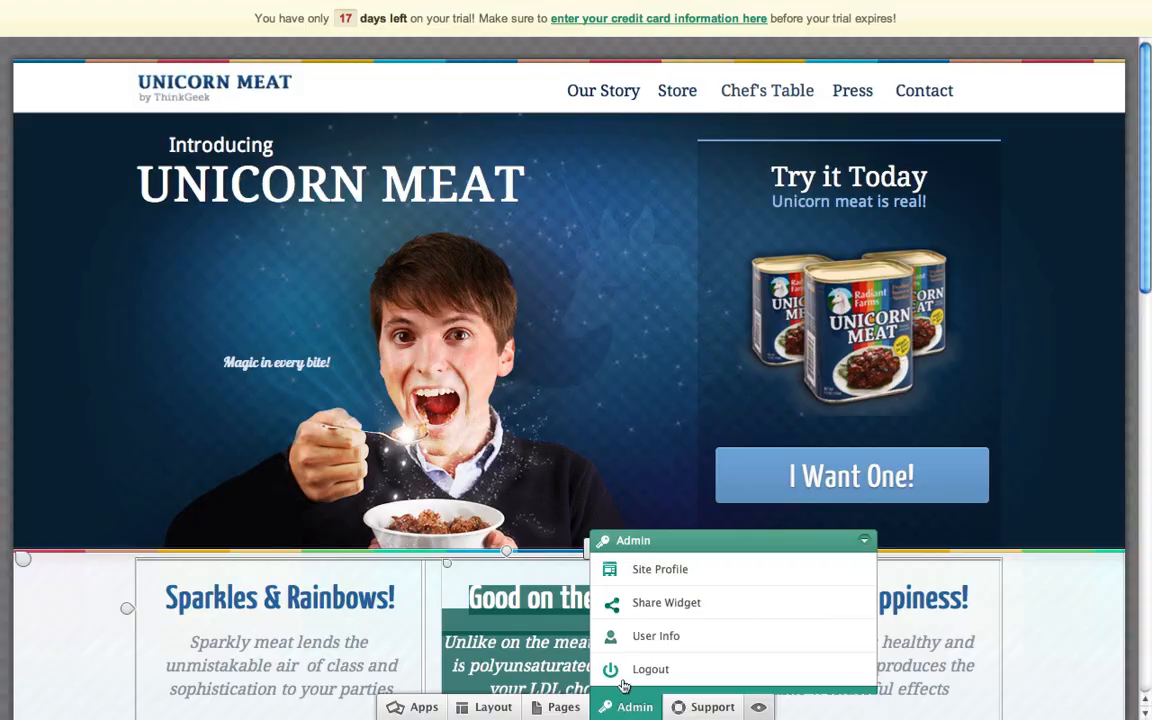
Review the Admin > Site Profile settings and head to Breezi's Upcoming Features page
{"action": "left_click", "coordinate": [660, 568]}
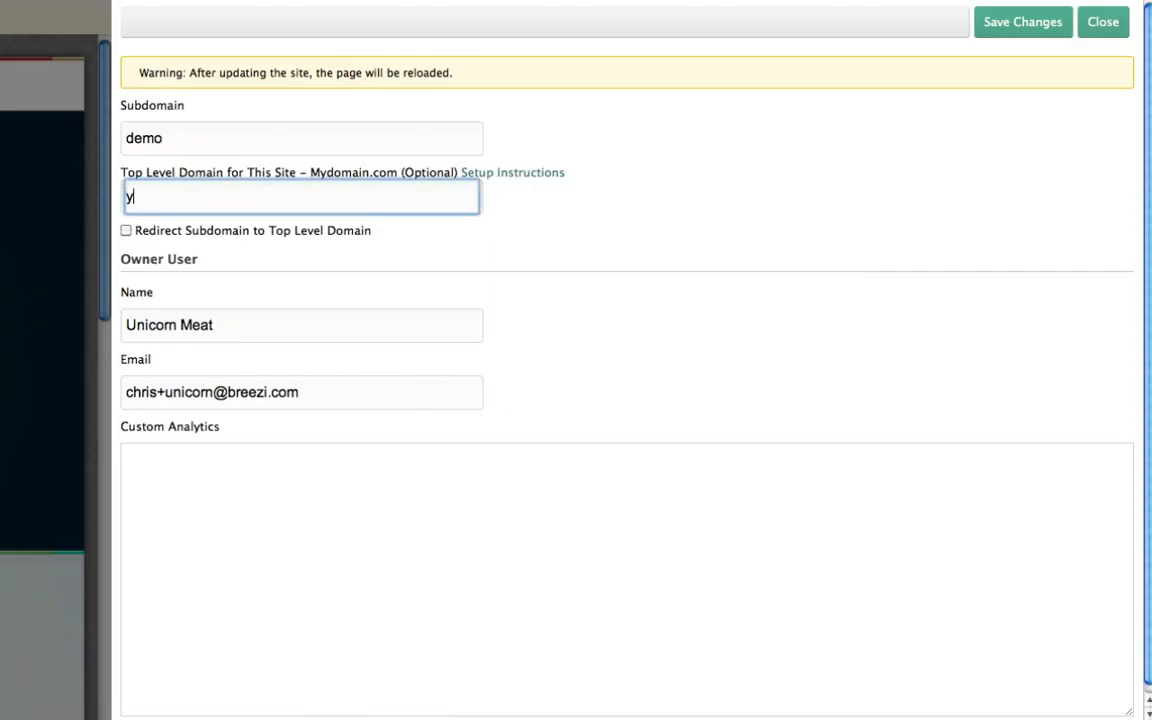
{"action": "left_click", "coordinate": [1102, 20]}
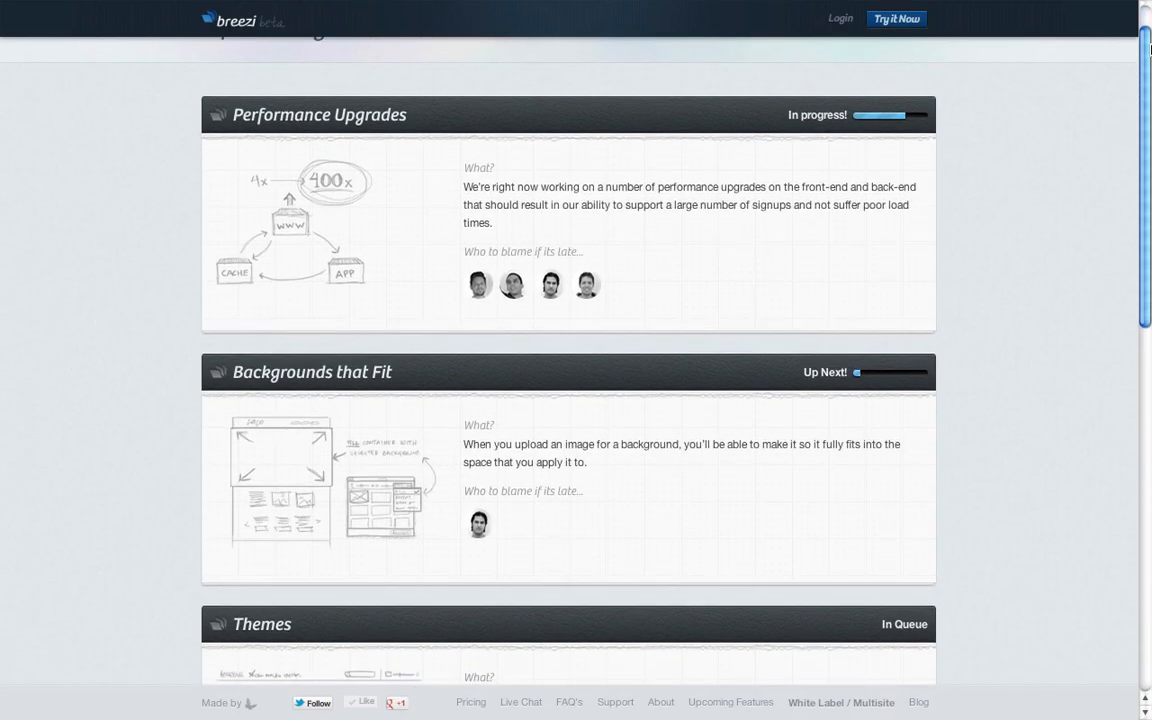
Skim the roadmap, then hit Try it Now on the homepage to reach the starter template gallery
{"action": "scroll", "scroll_direction": "down", "scroll_amount": 3}
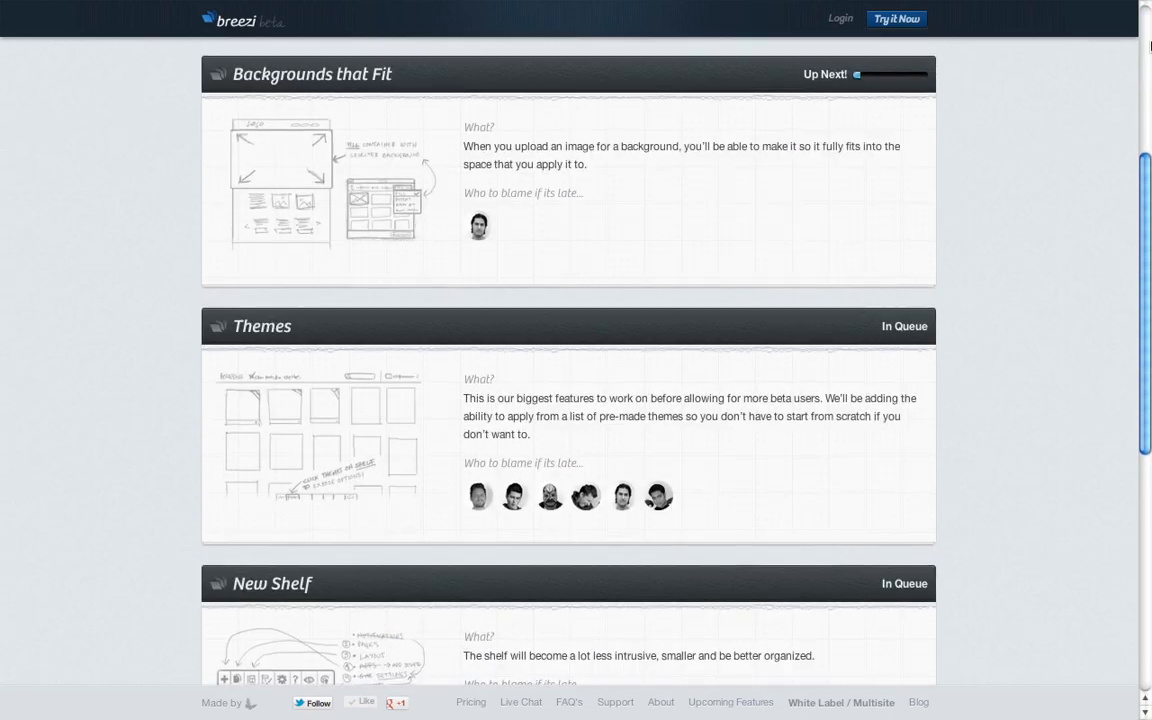
{"action": "scroll", "scroll_direction": "down", "scroll_amount": 3}
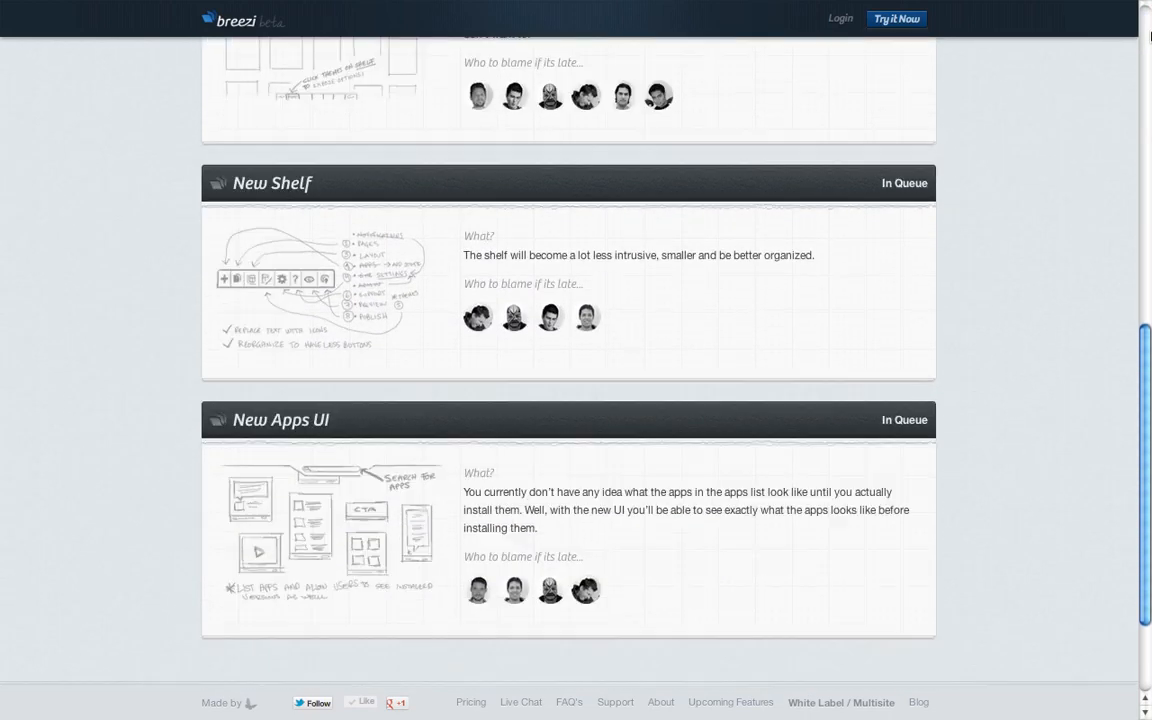
{"action": "scroll", "scroll_direction": "up", "scroll_amount": 3}
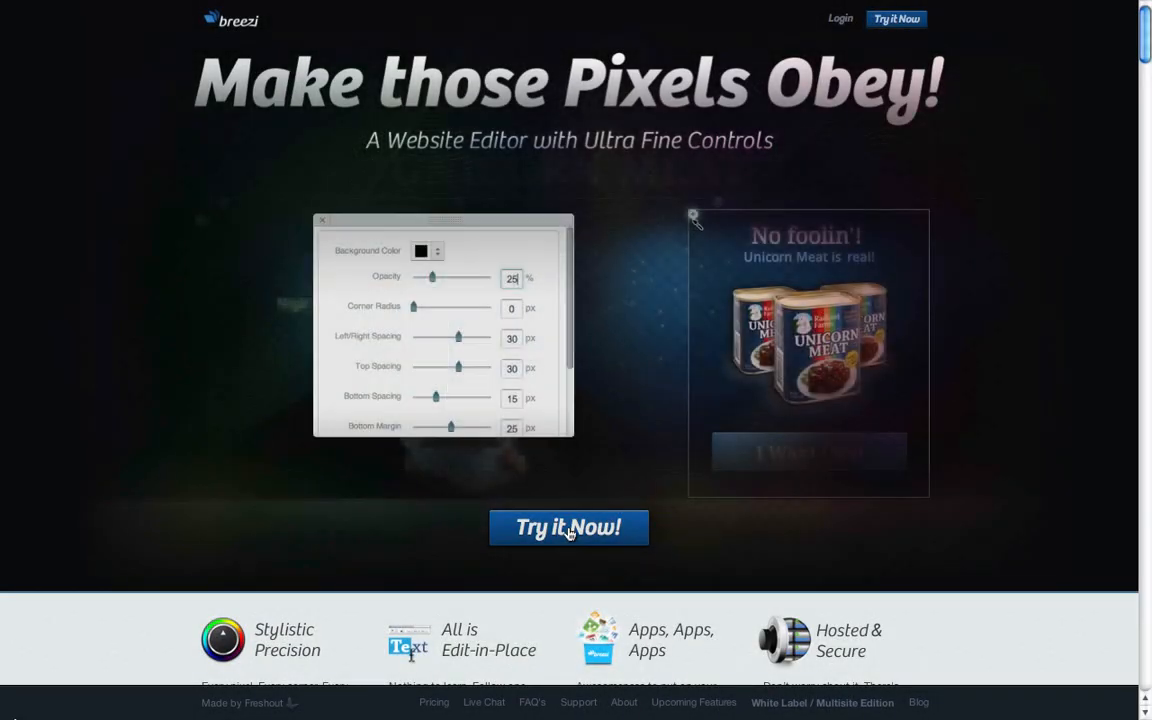
{"action": "left_click", "coordinate": [568, 528]}
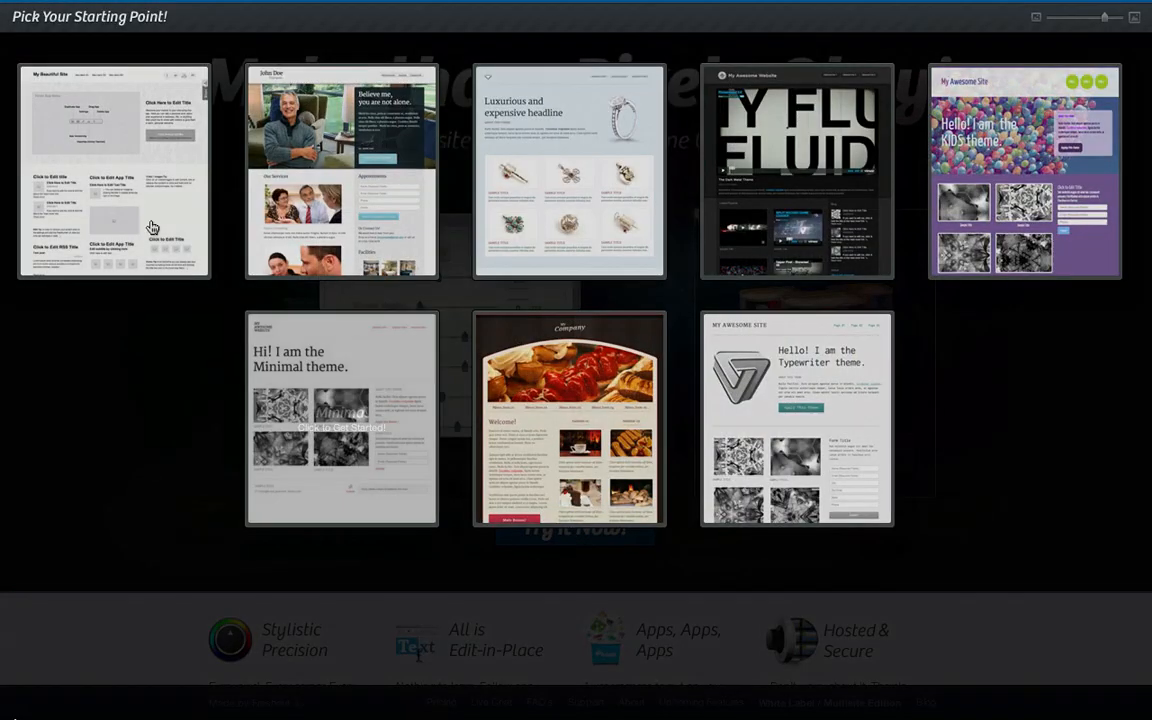